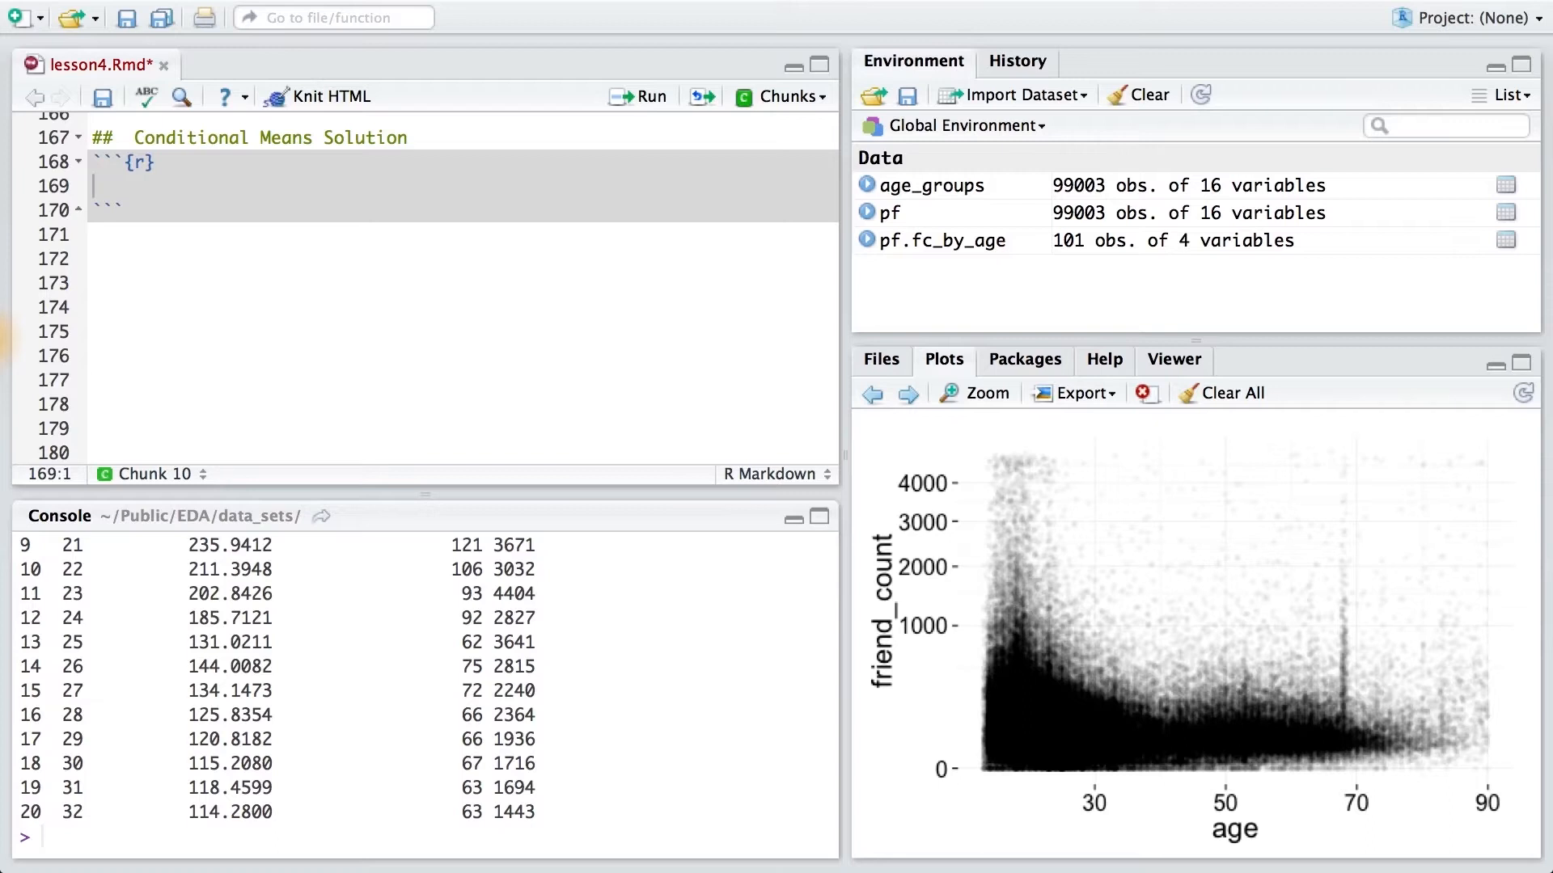
# Write ggplot(aes(age, friend_count_mean), data = pf.fc_by_age) in the R chunk
pyautogui.write('ggplot()')
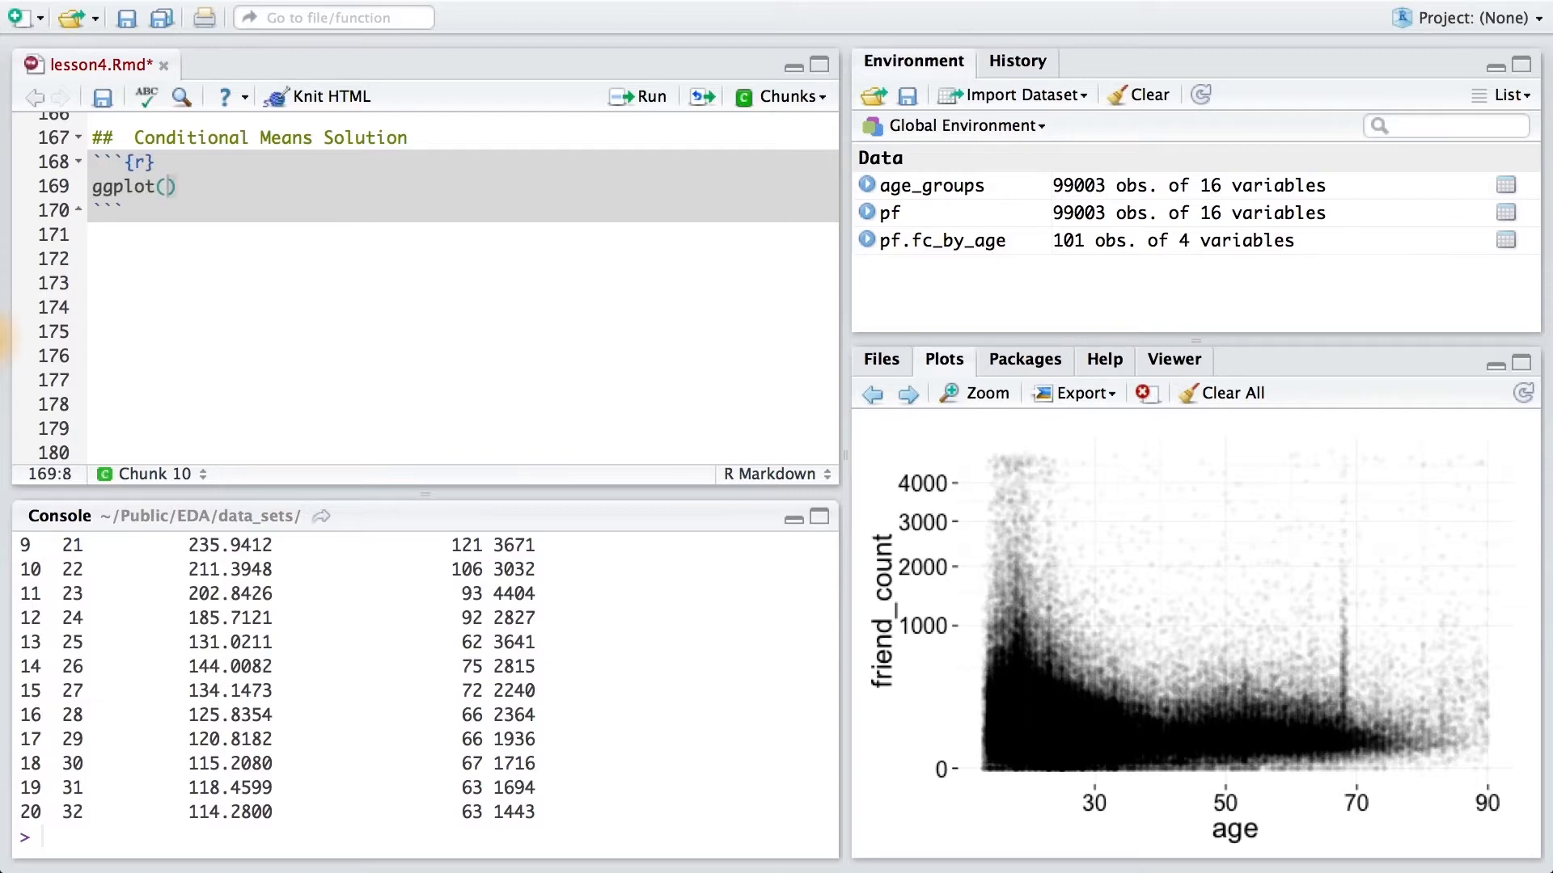
pyautogui.write('aes')
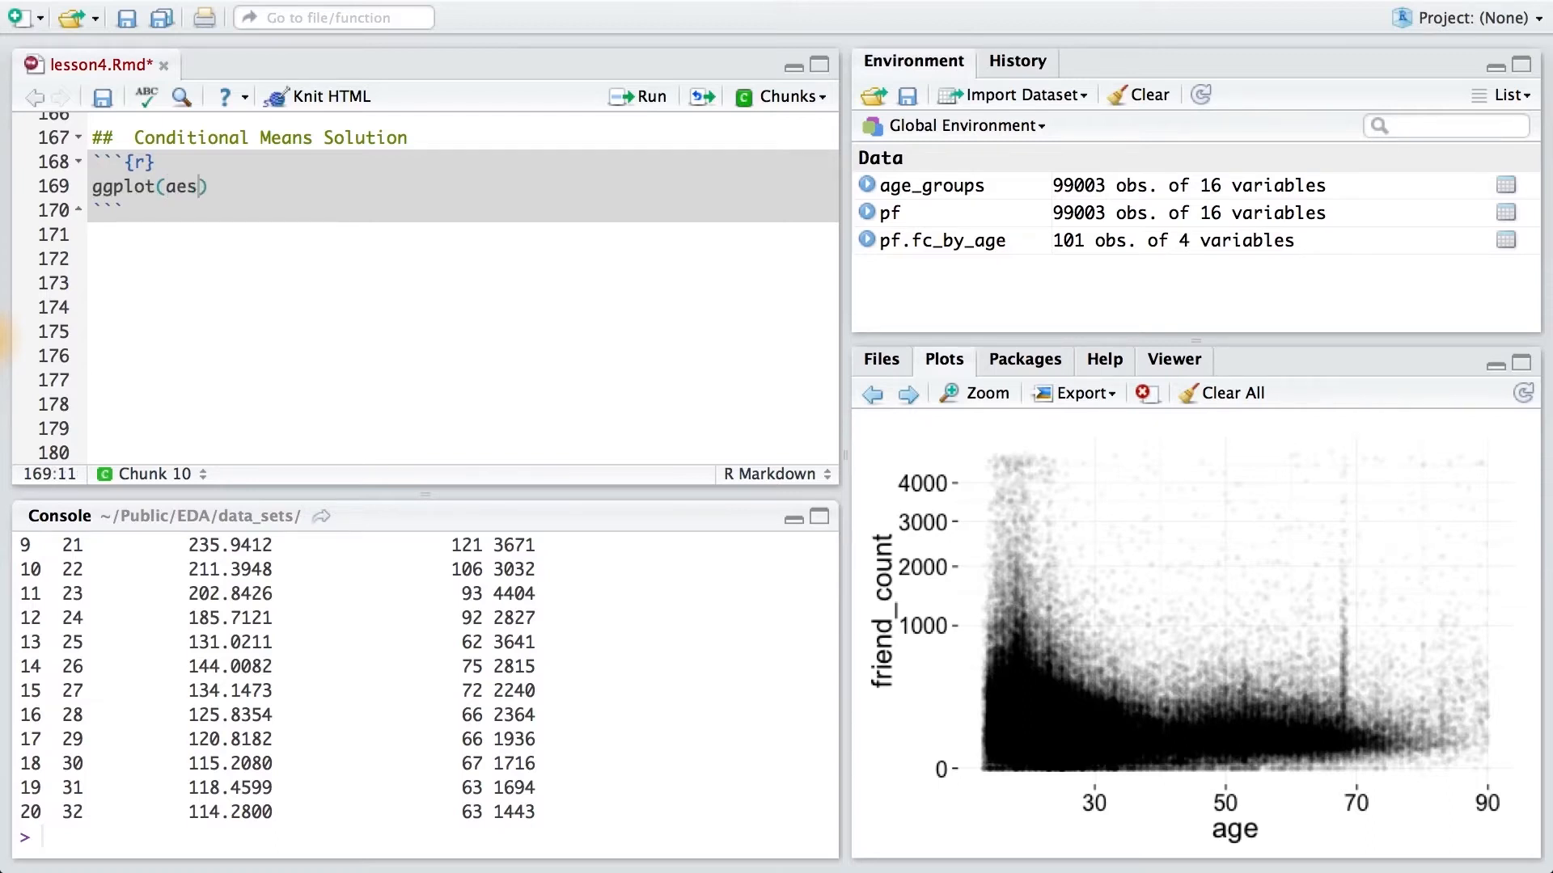
pyautogui.write('()')
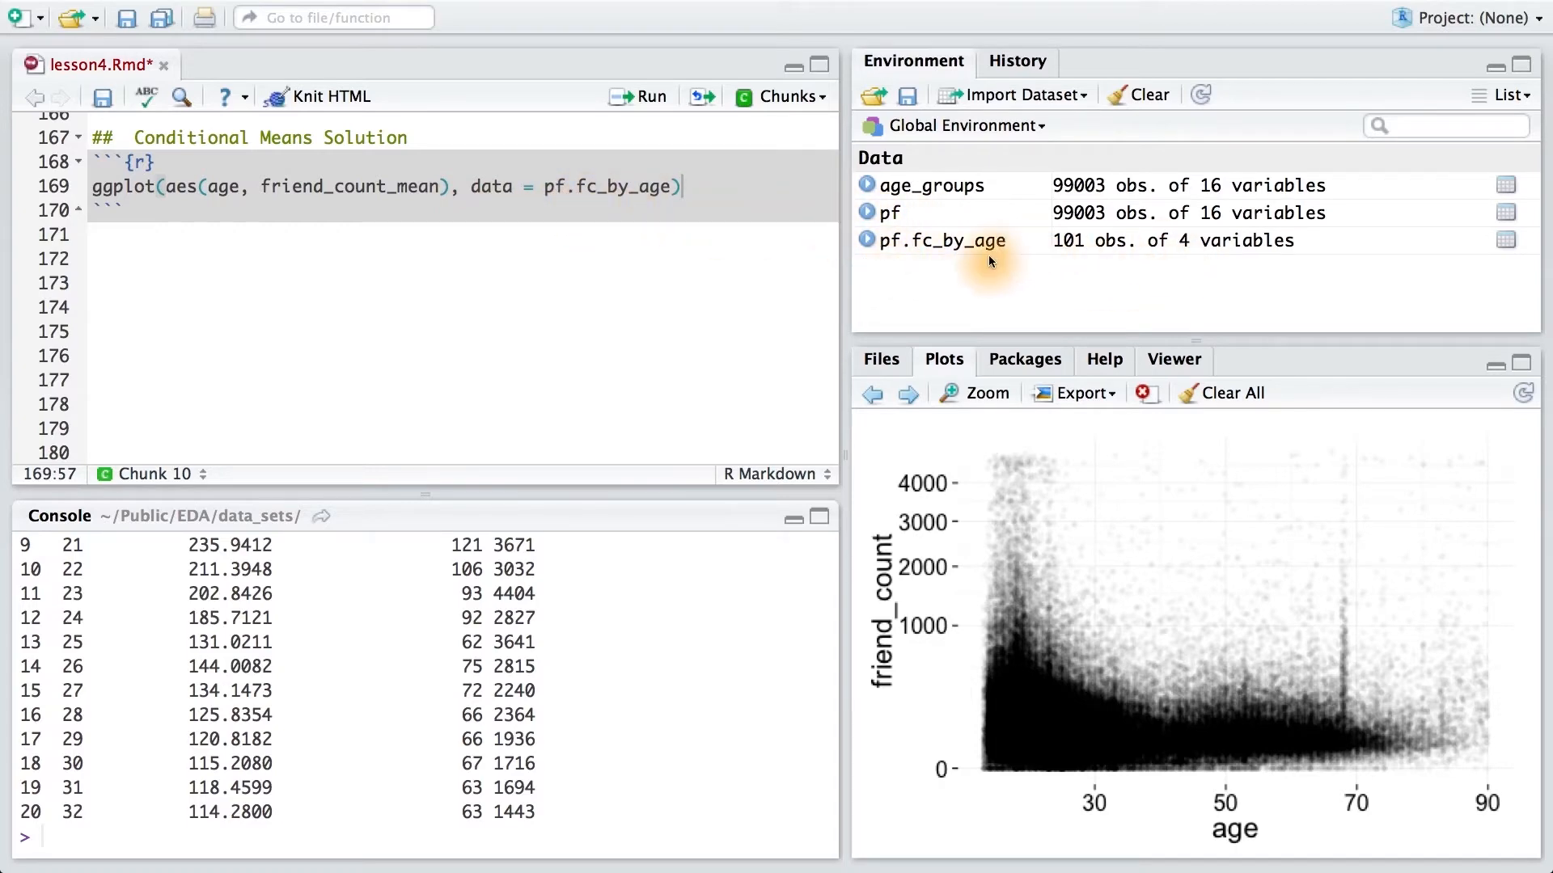
pyautogui.click(651, 95)
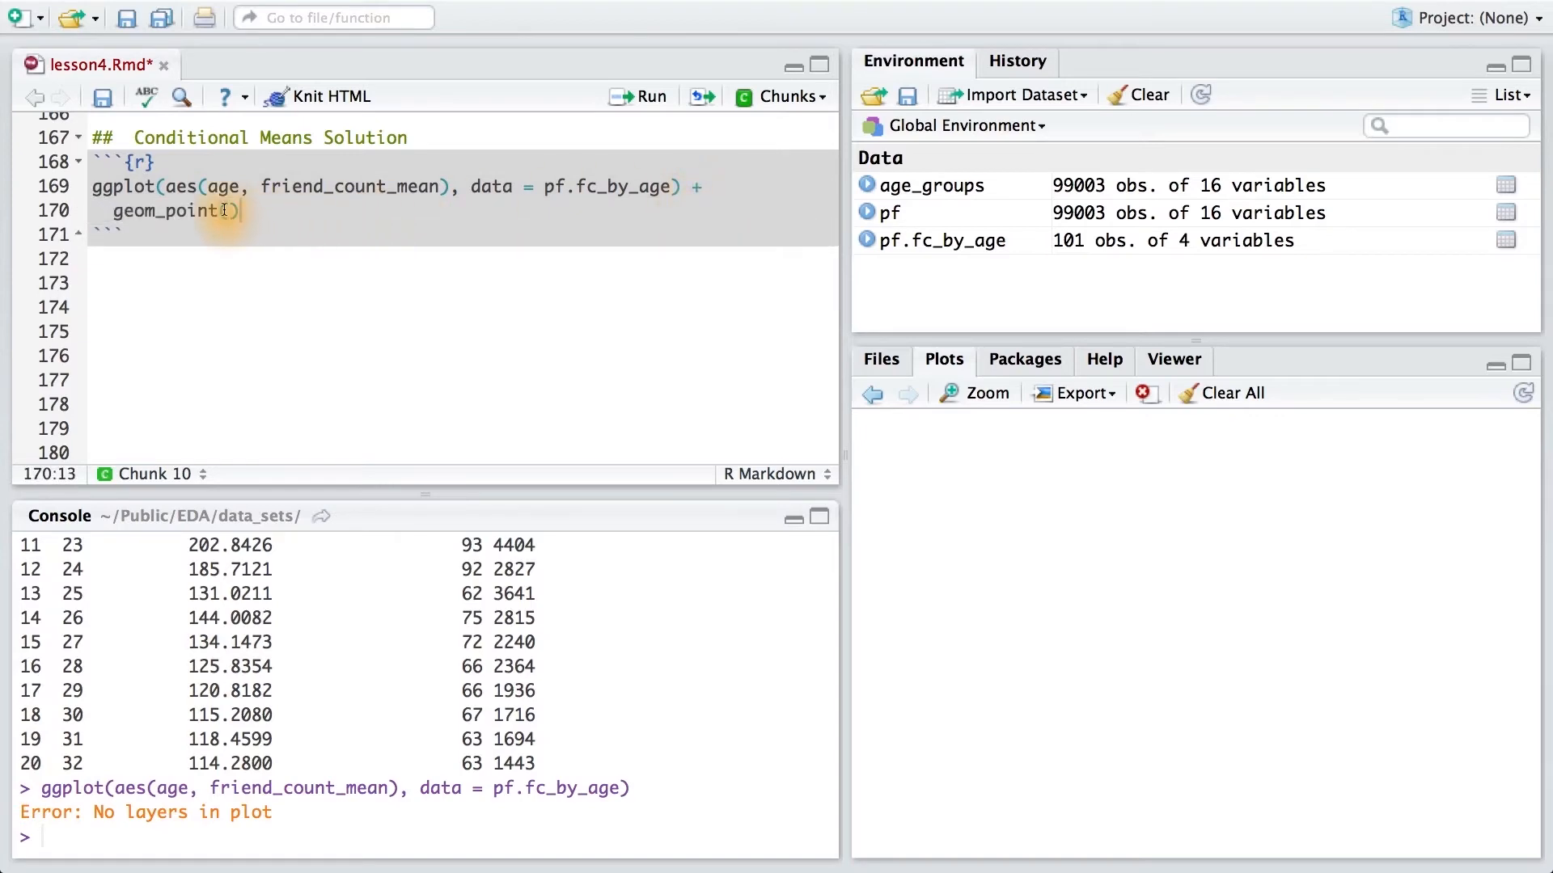
# Run the chunk with geom_point() and view the scatterplot enlarged via Zoom
pyautogui.click(638, 95)
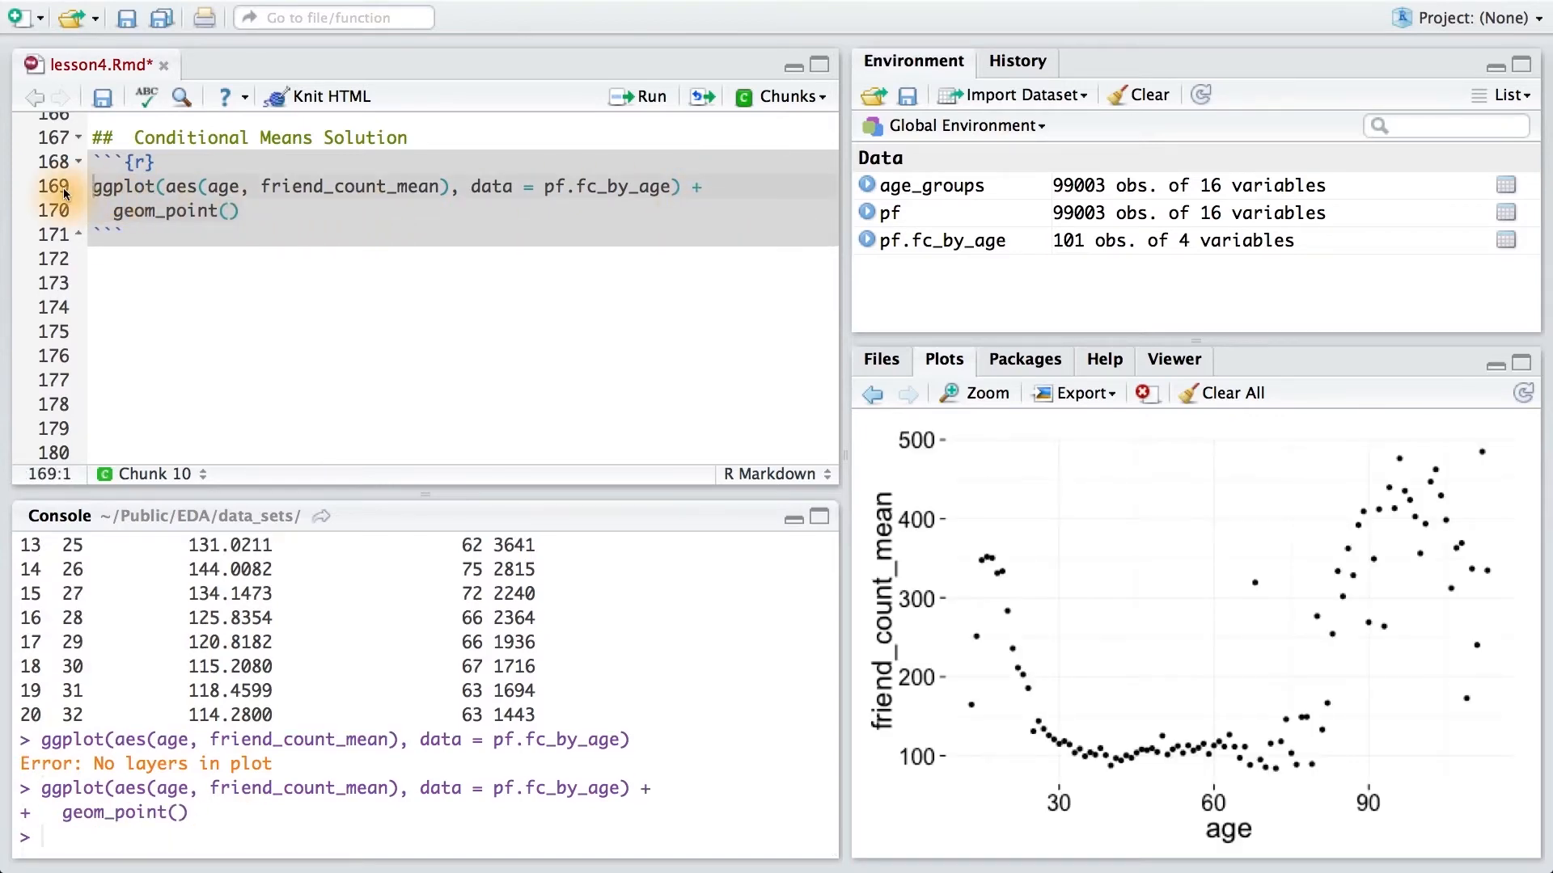
pyautogui.click(985, 393)
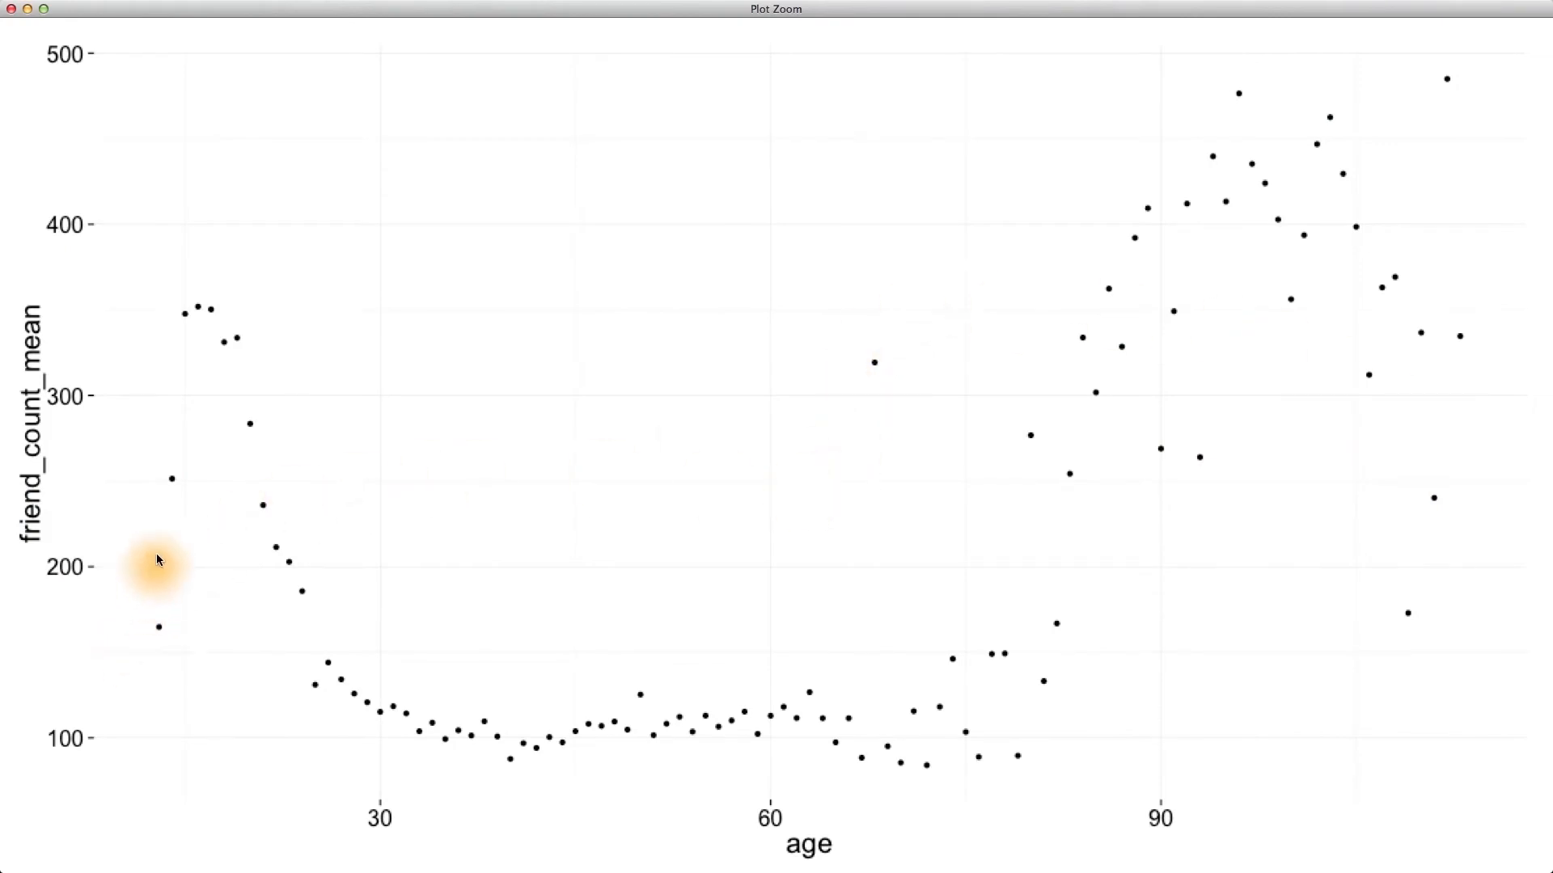
pyautogui.moveTo(275, 532)
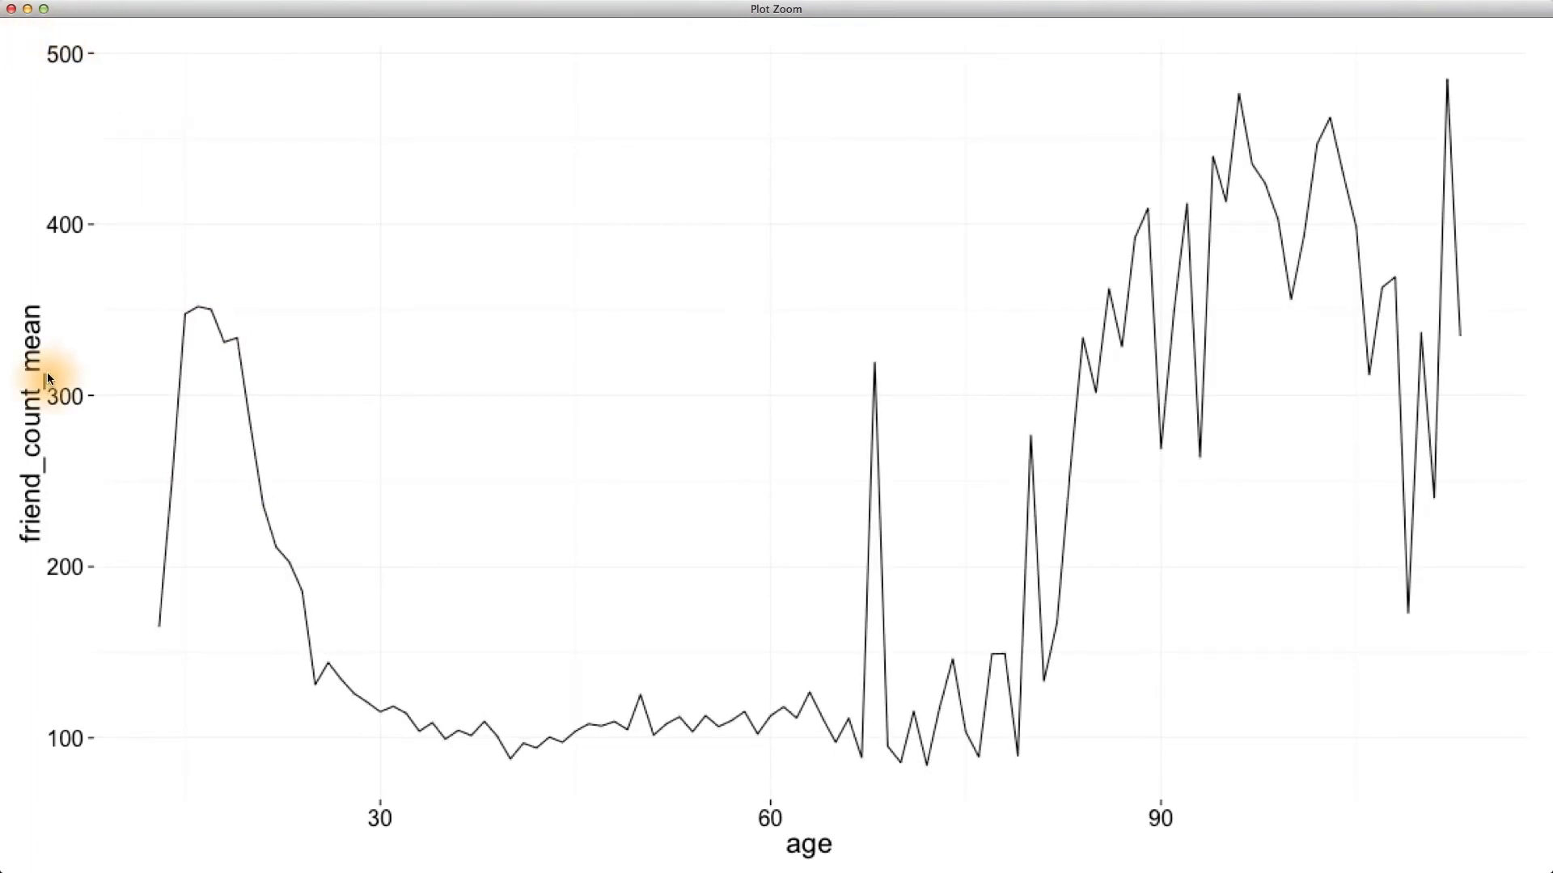
pyautogui.moveTo(885, 373)
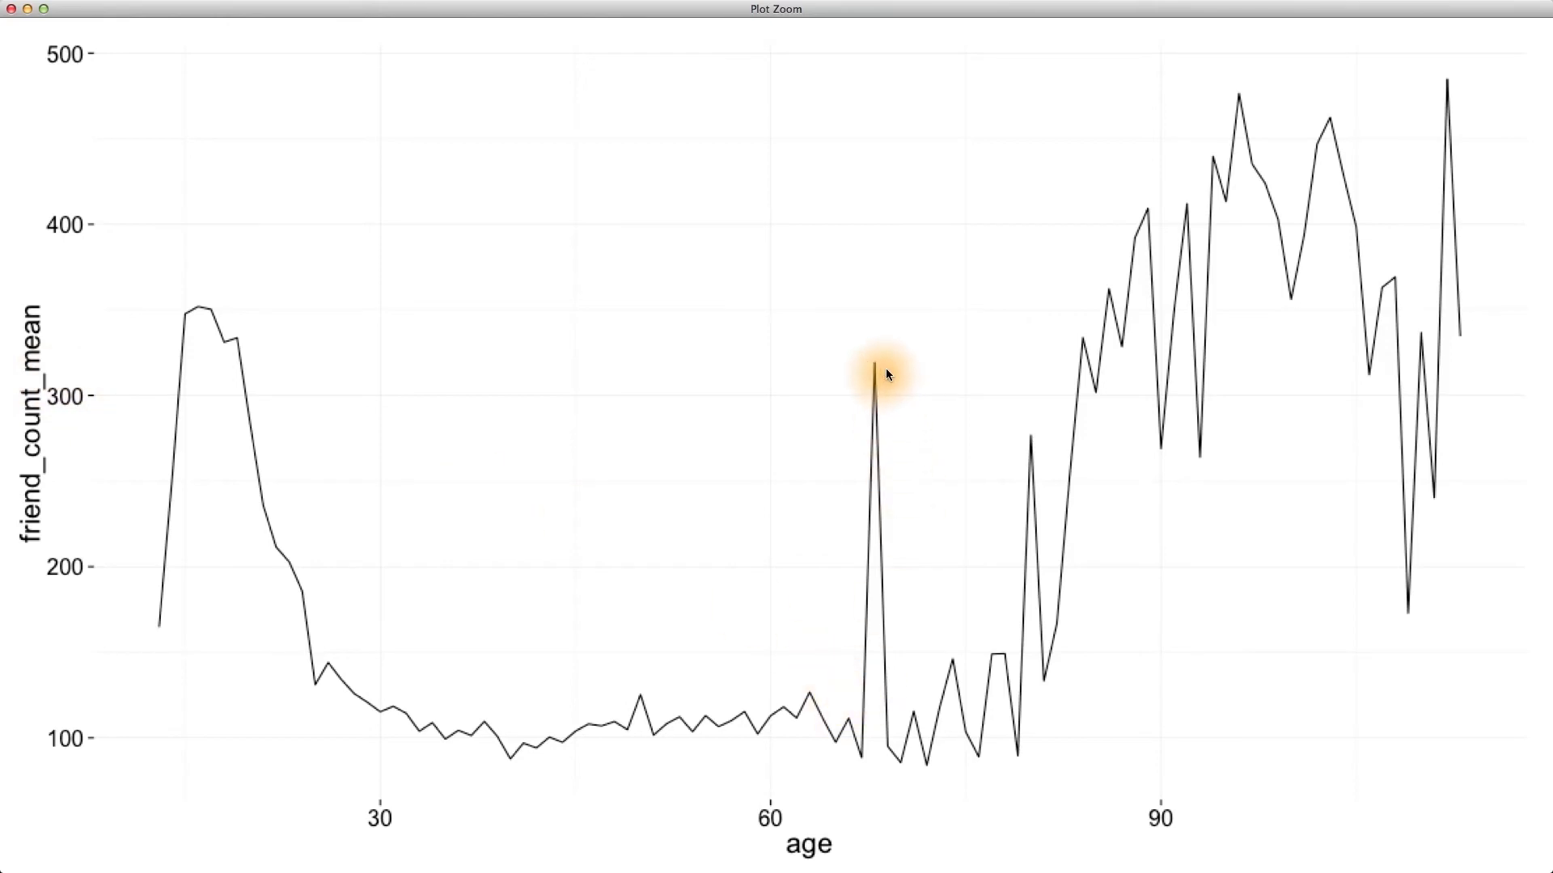
pyautogui.moveTo(197, 393)
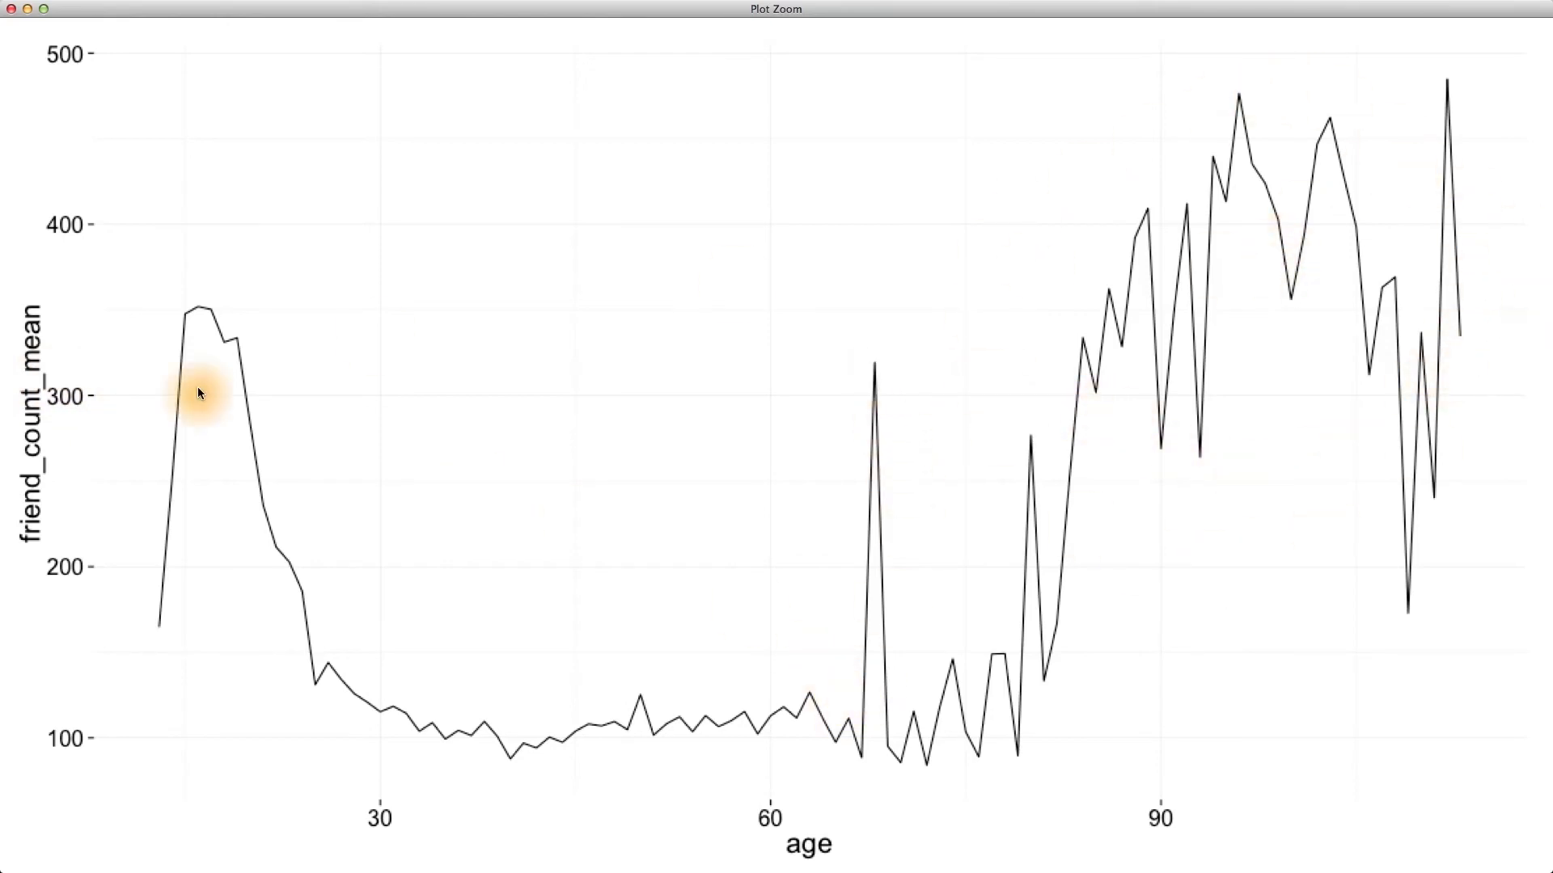
pyautogui.moveTo(1124, 472)
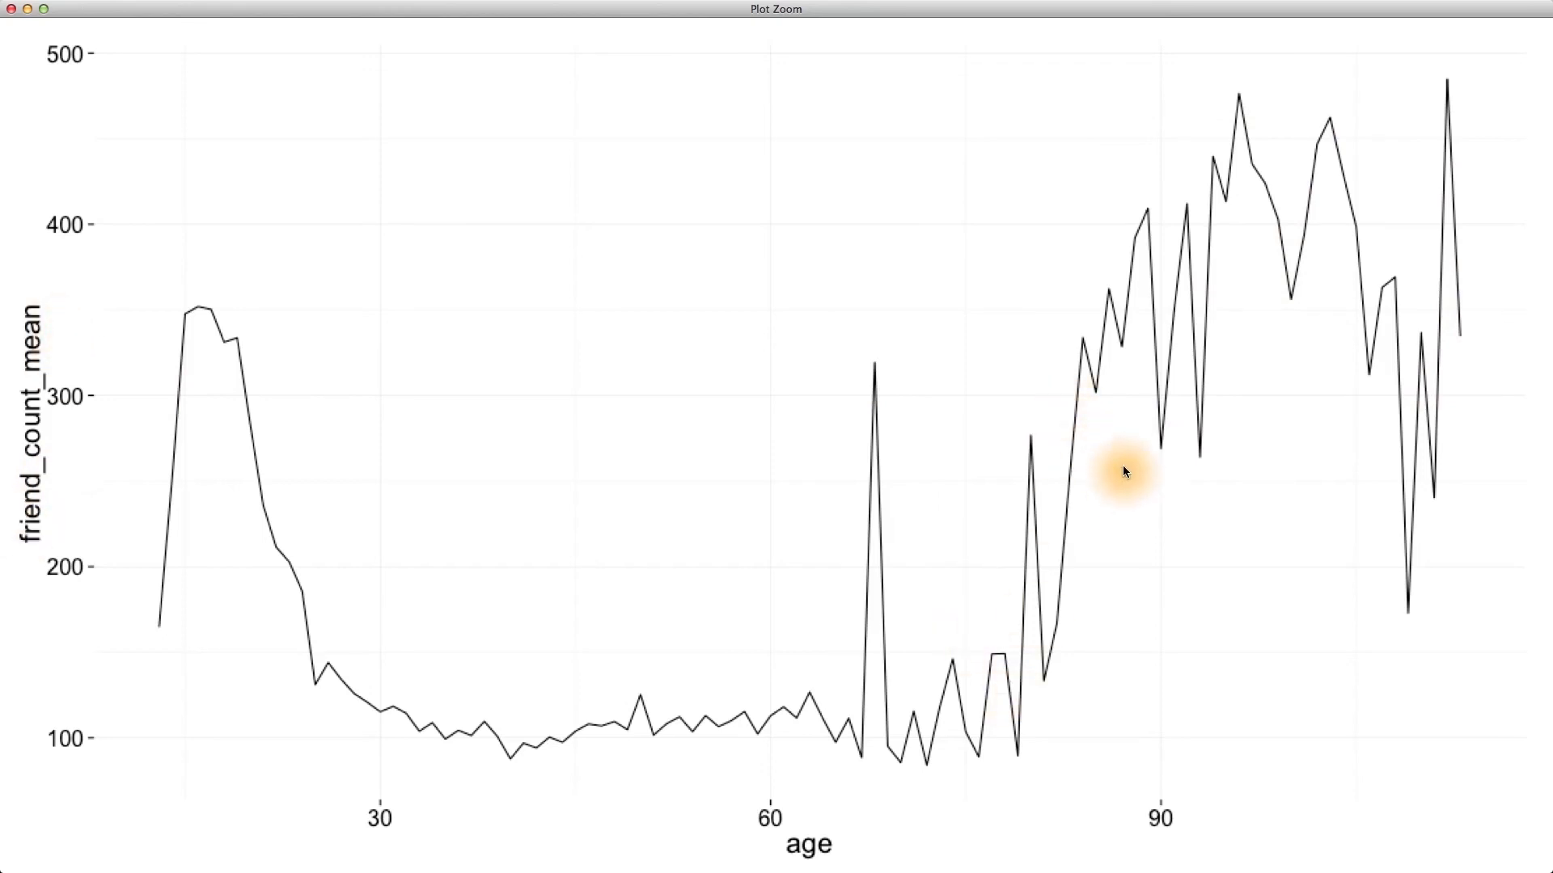
pyautogui.moveTo(1480, 332)
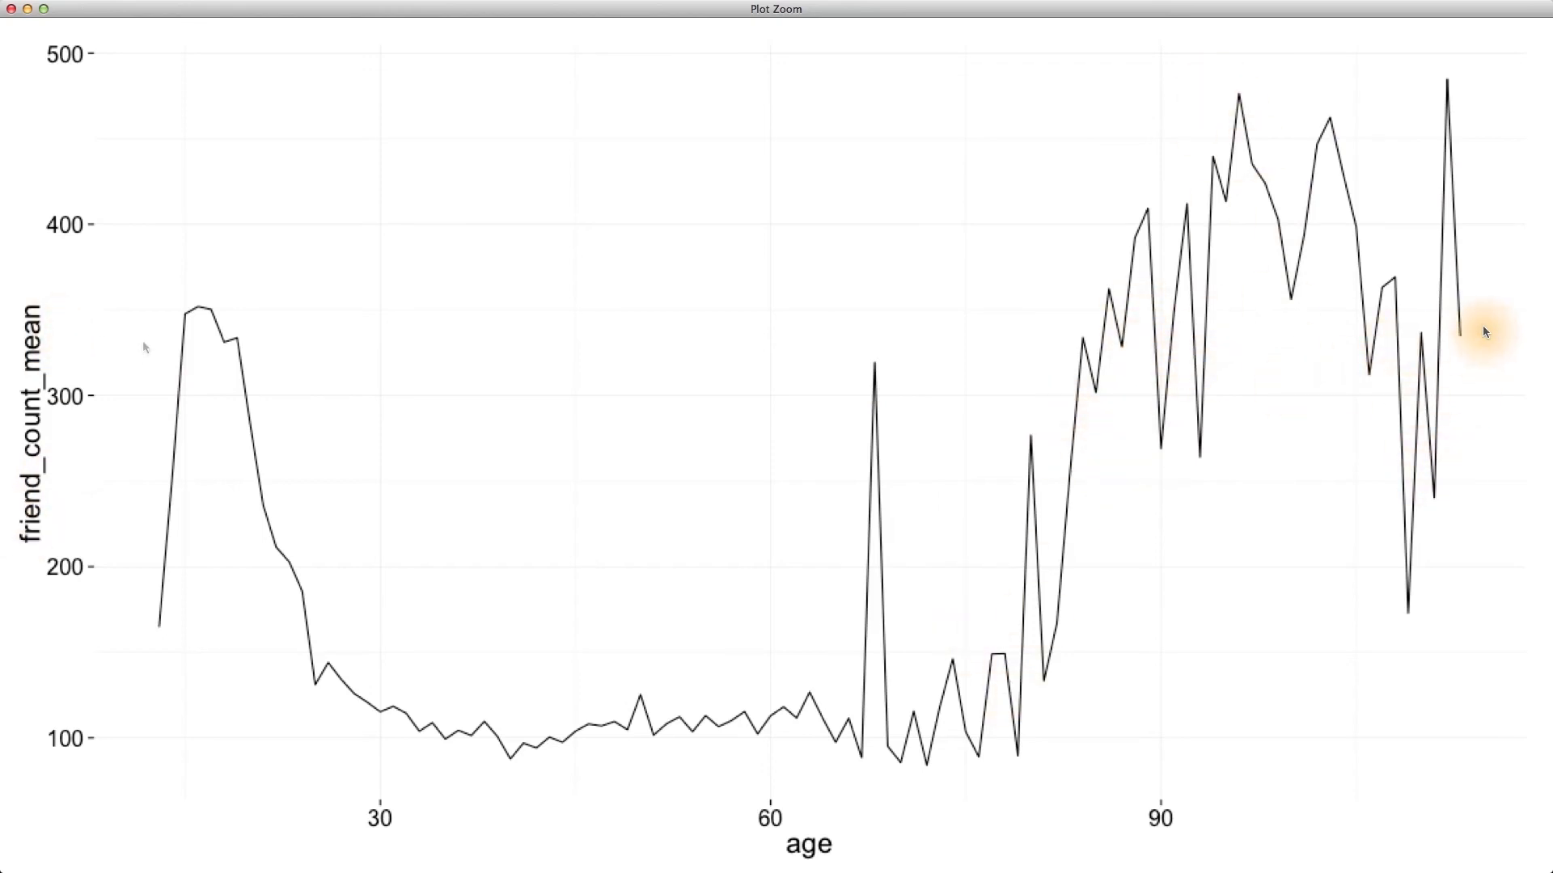
pyautogui.moveTo(208, 302)
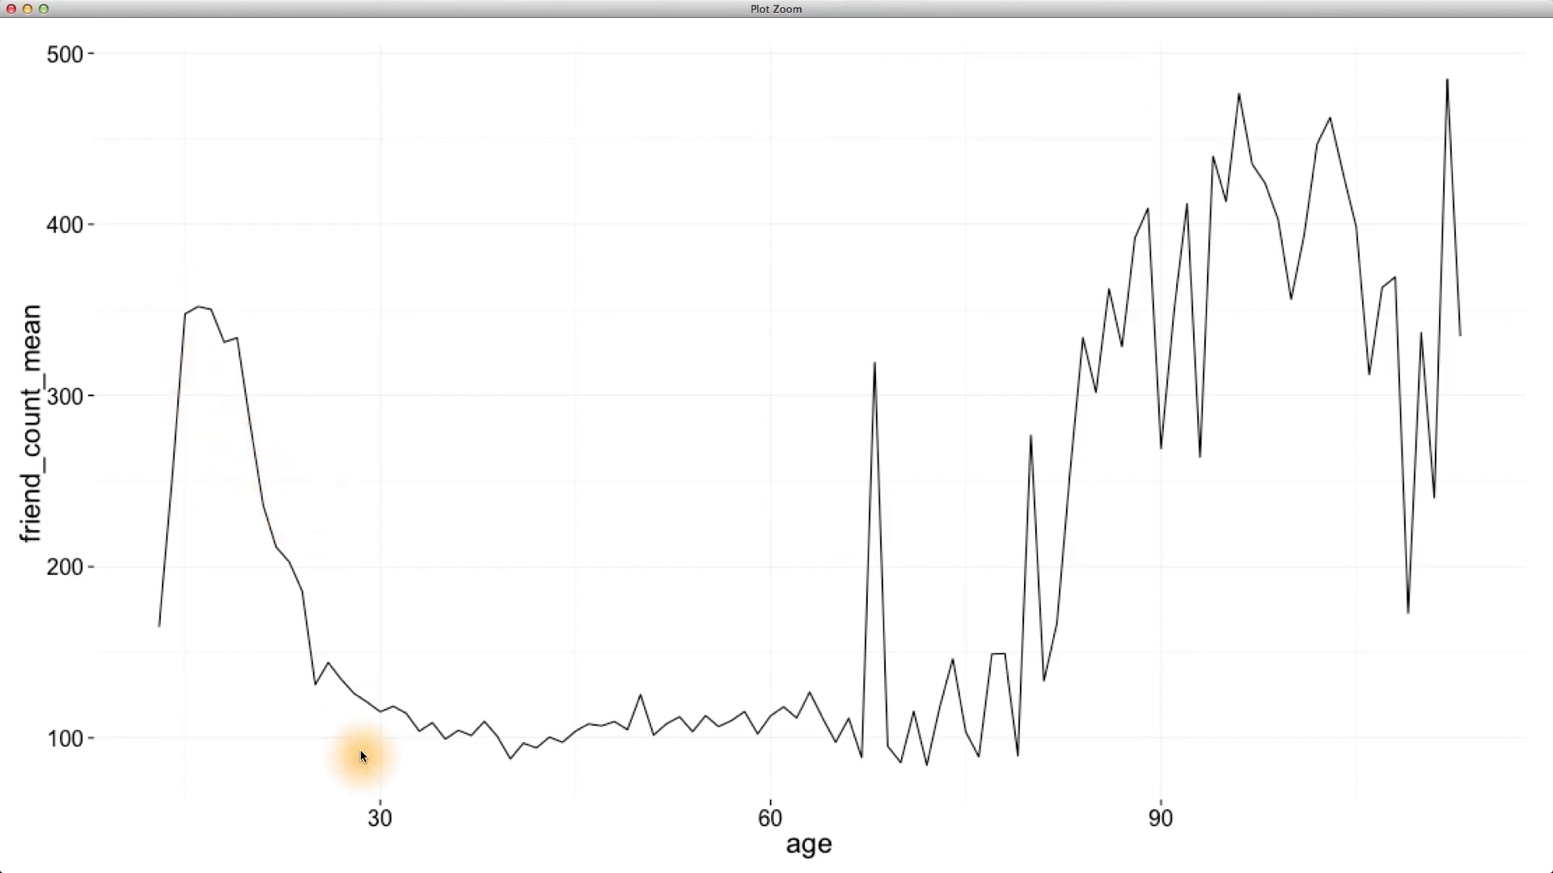
pyautogui.moveTo(711, 789)
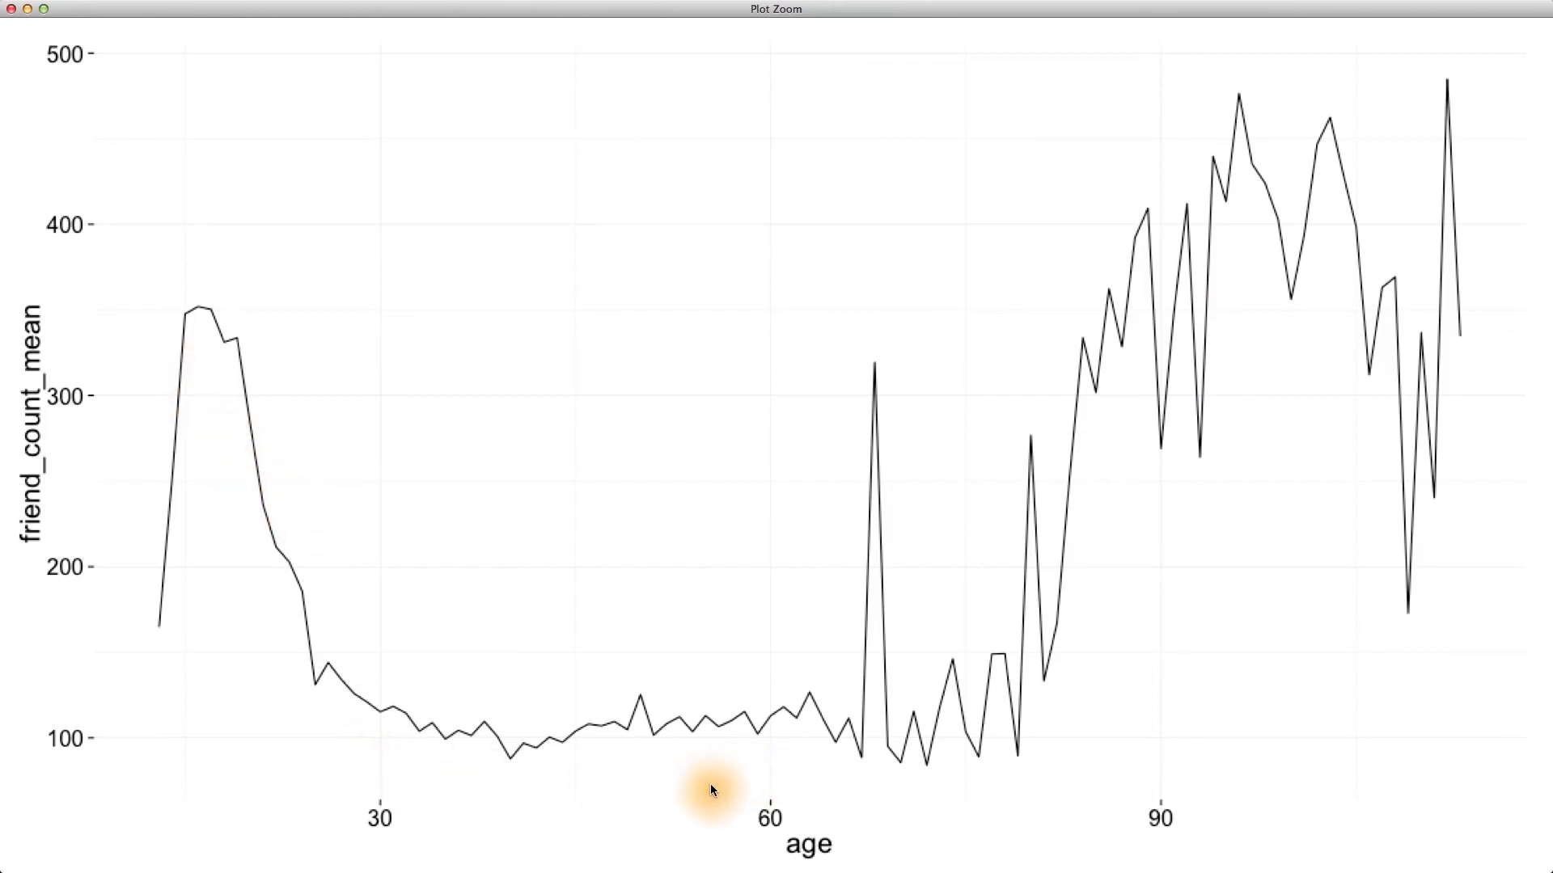
pyautogui.moveTo(738, 731)
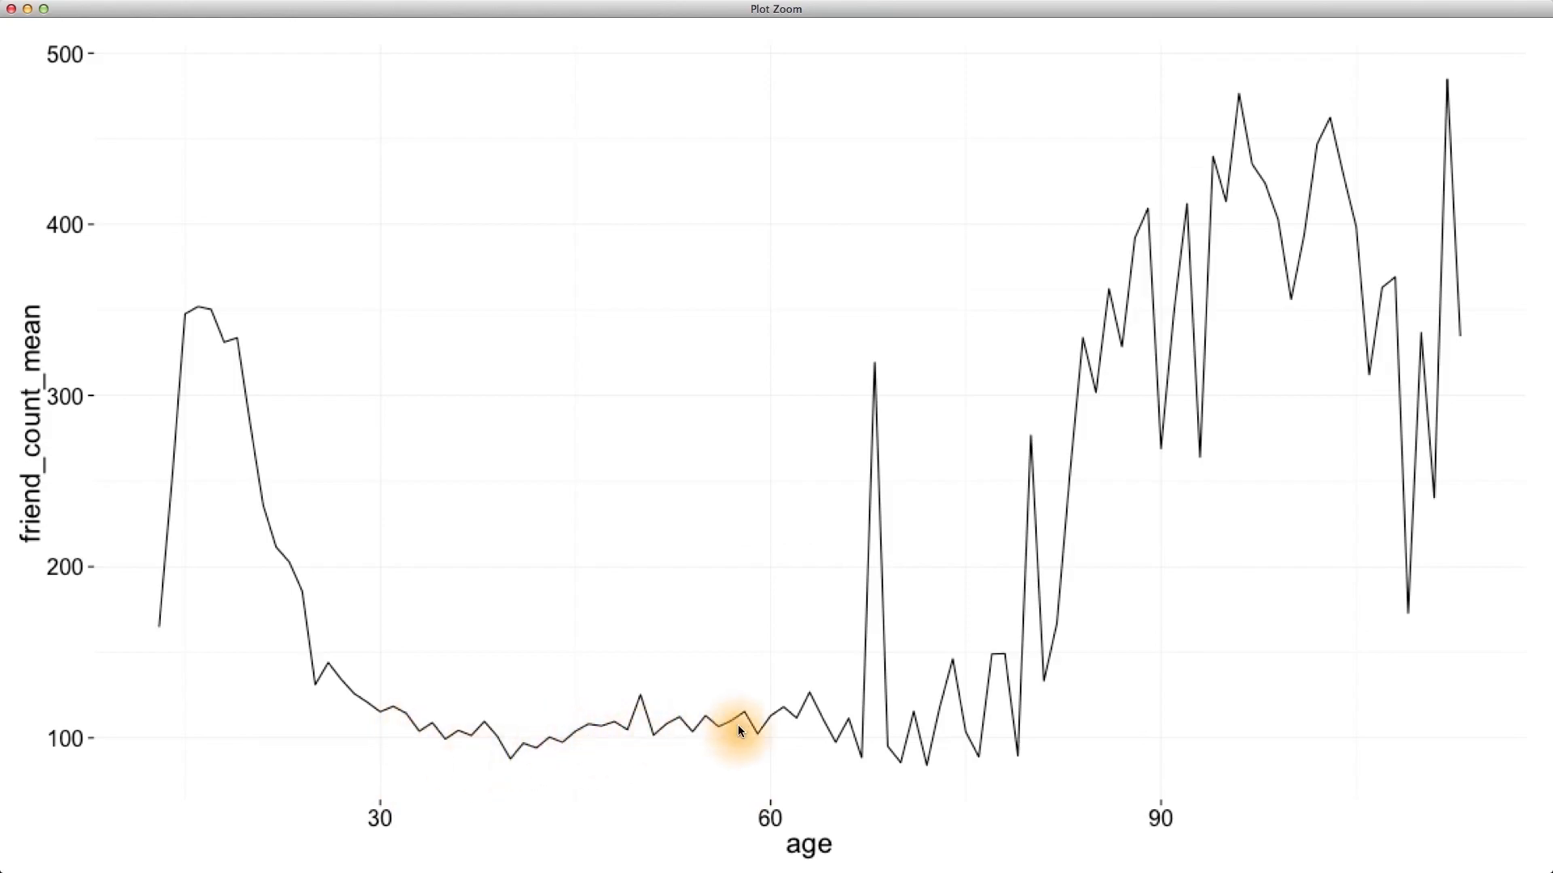